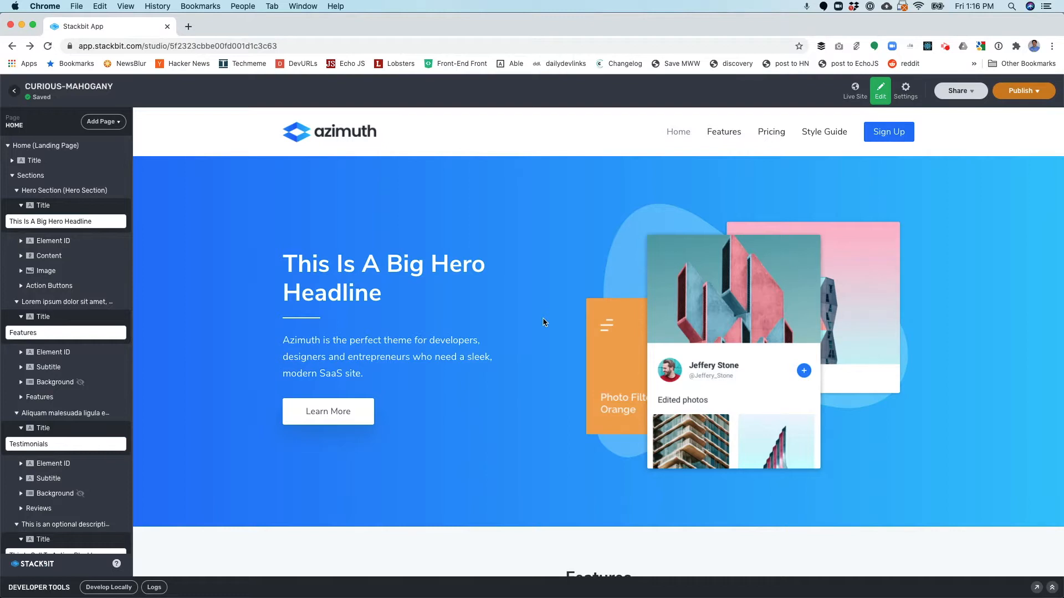
mouse_move(581, 212)
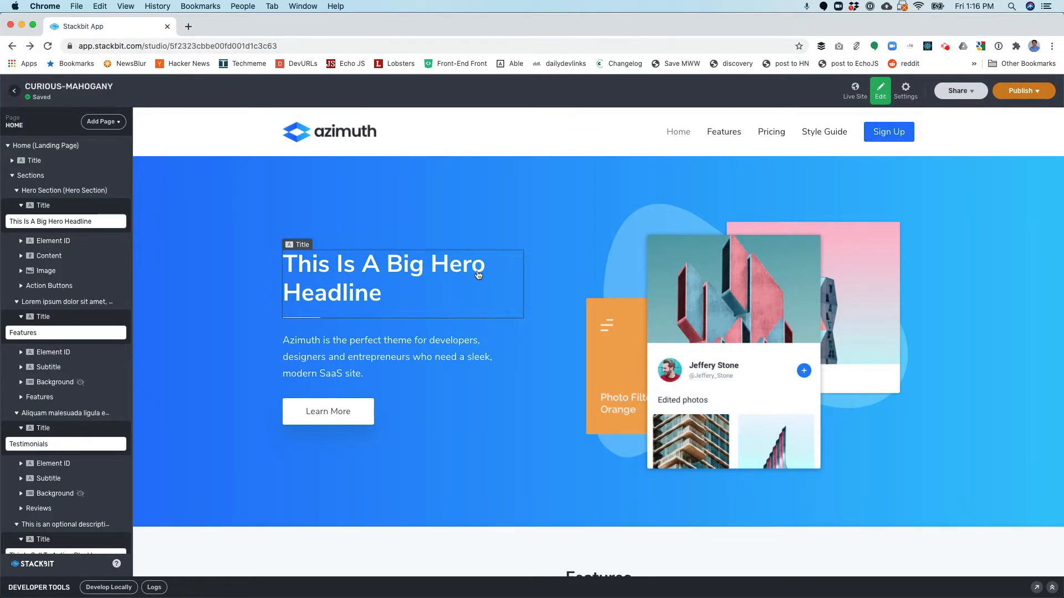
Step: Set the hero Title to "Raven is the Best Teen Titan!" and move on to the description
left_click(403, 283)
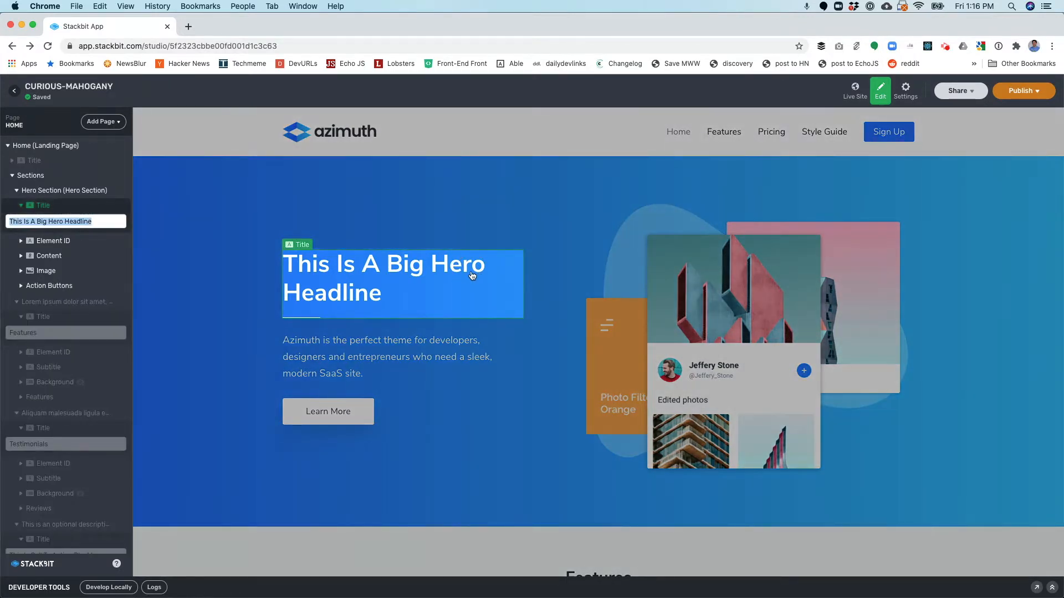
type("Raven is the Best Teen Titan!")
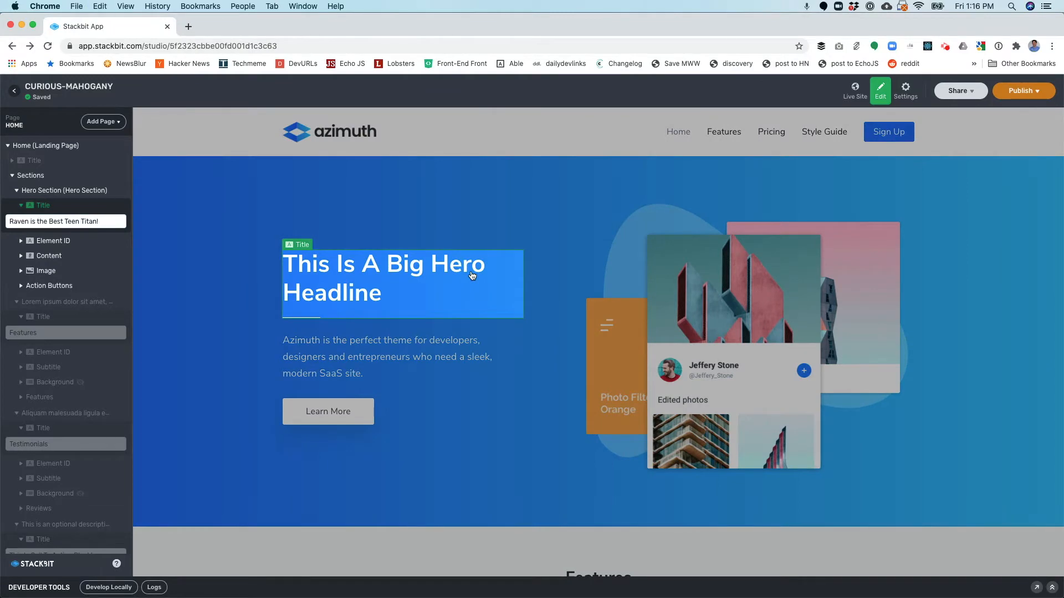
type("Raven is the Best Teen Titan!")
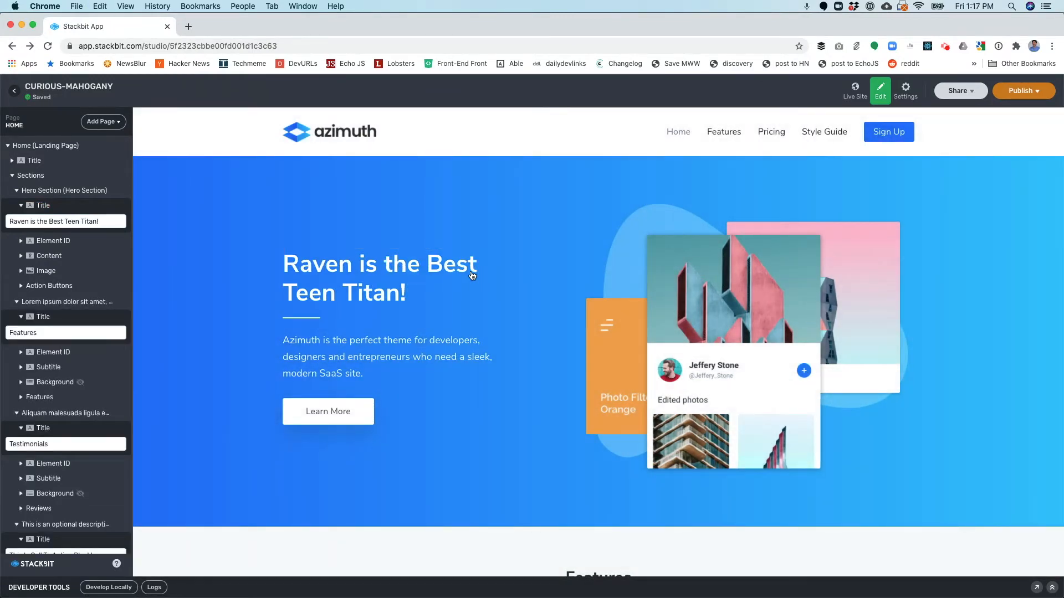
left_click(387, 355)
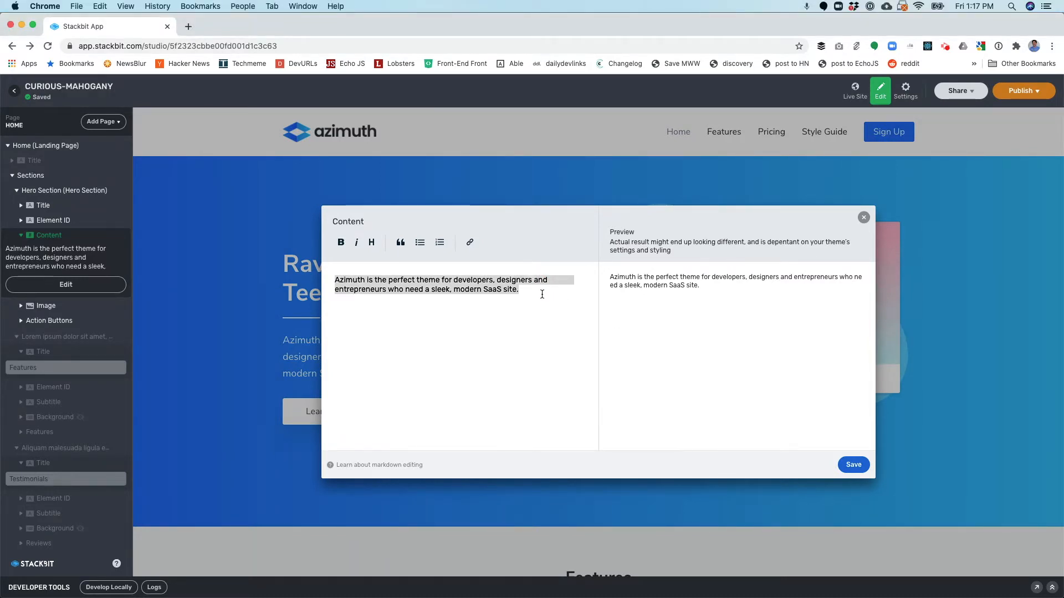
Step: Write the Raven empath description in the Content editor with "powerful" in bold
type("Raven is a powerful empath who can sense emotions and control her \"soul-self\", which can fight physically, as well as act as Raven's eyes and ears away from her physical body")
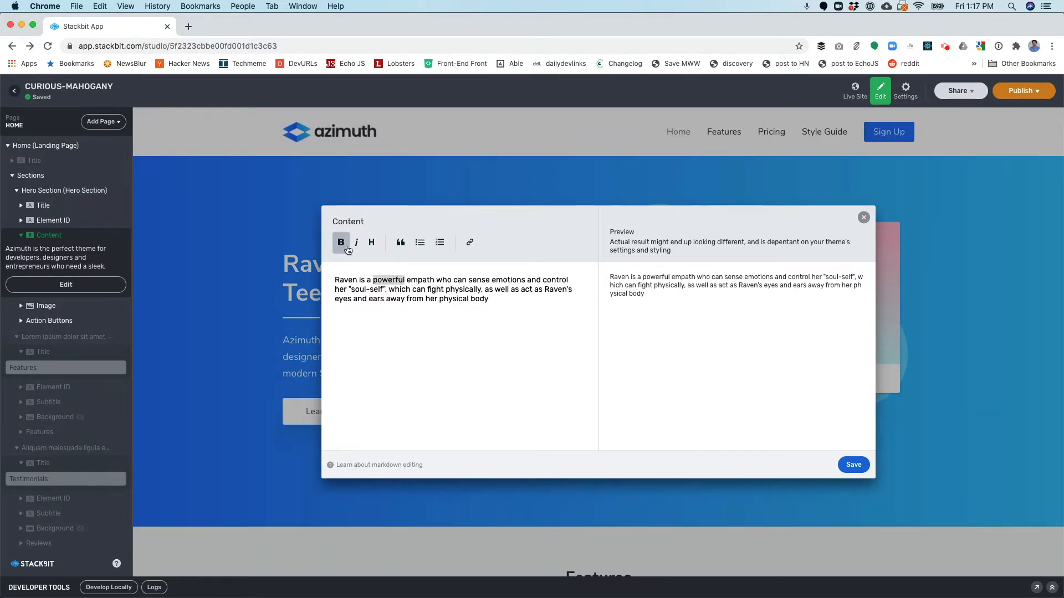
left_click(853, 465)
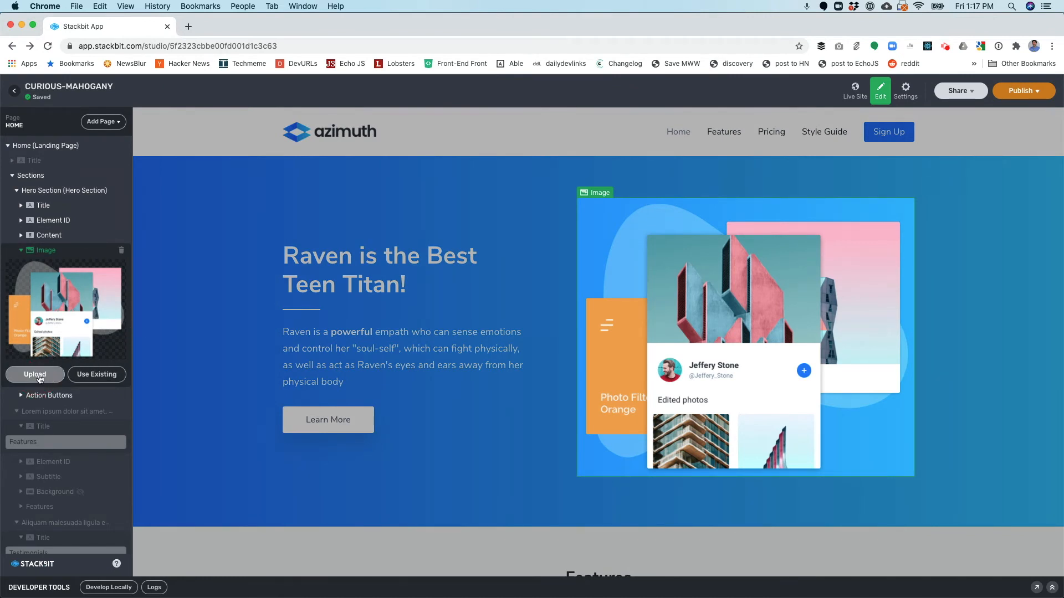
Step: Upload a Raven illustration as the hero image
left_click(34, 374)
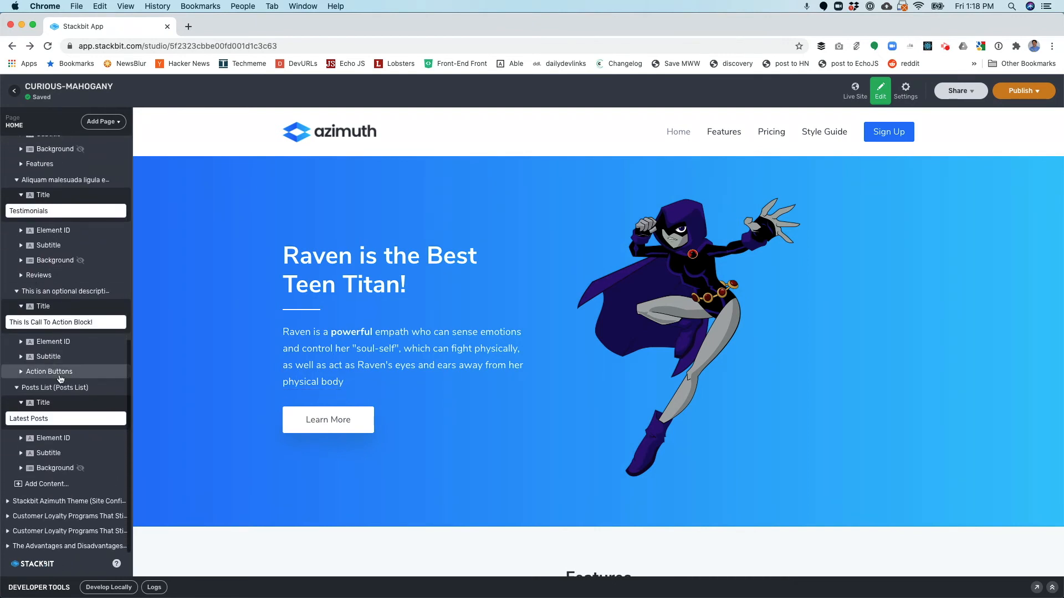
Step: Choose purple as the Azimuth theme's Color Palette
scroll("down", 3)
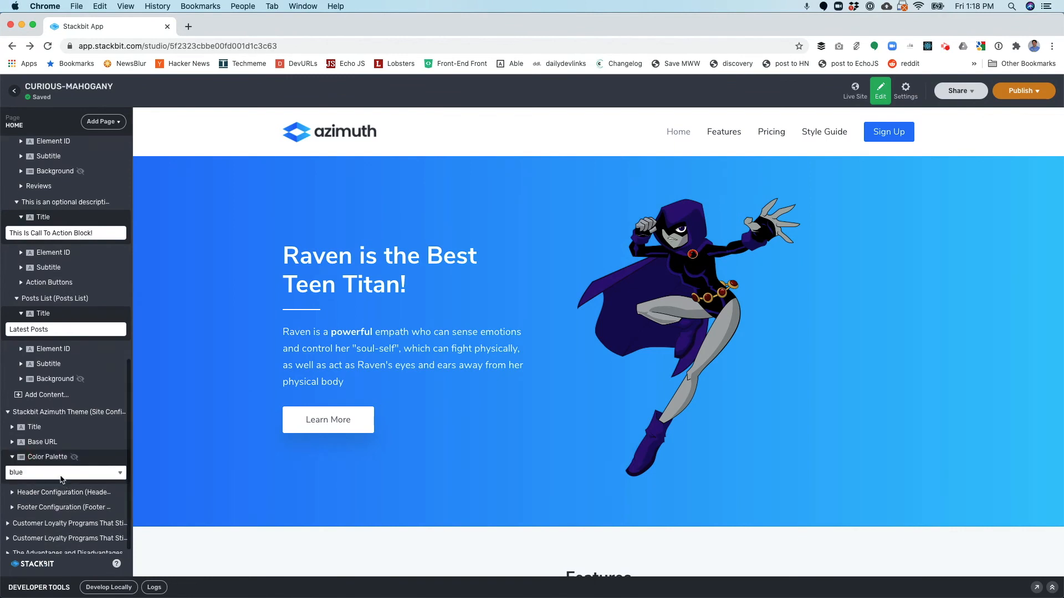
left_click(64, 472)
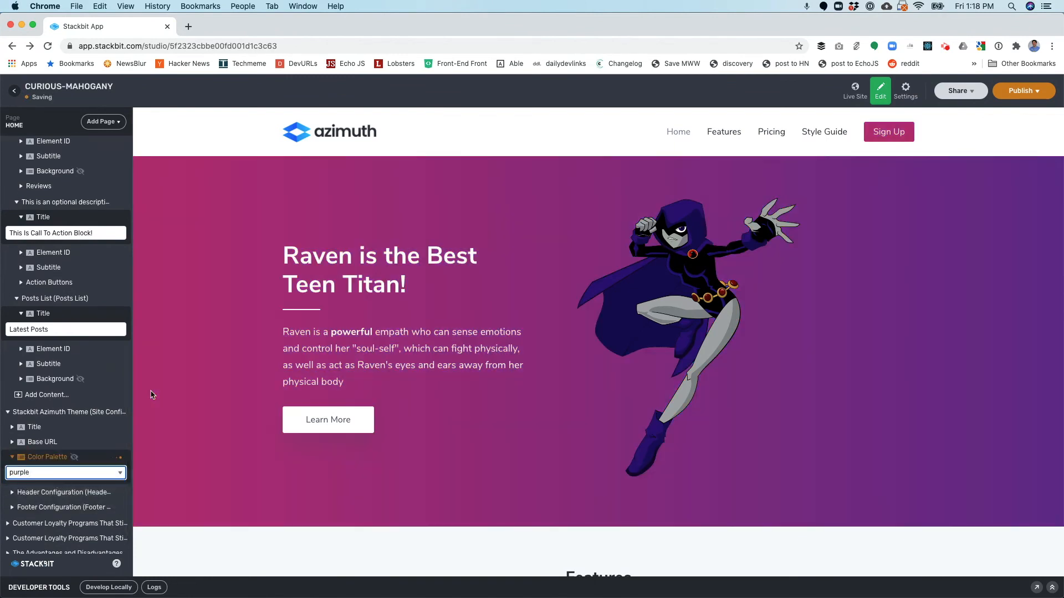